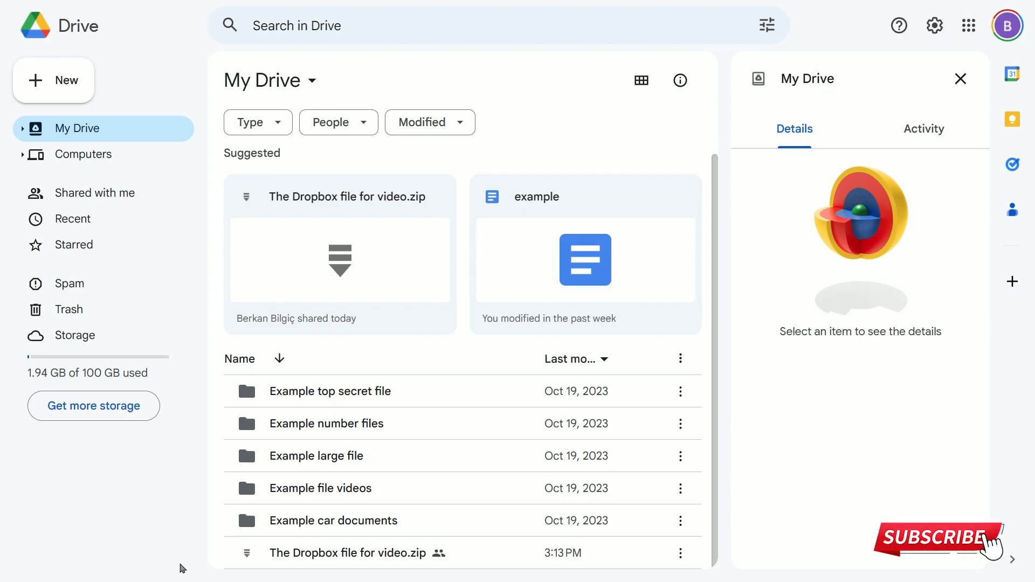
Start sharing 'The Dropbox file for video.zip' from its right-click Share menu
right_click(351, 553)
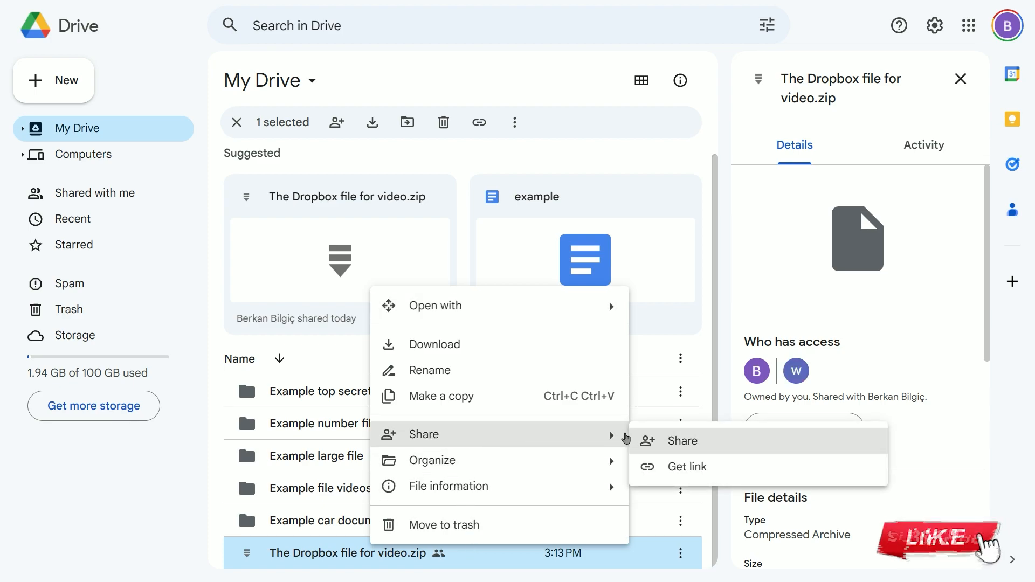
click(683, 440)
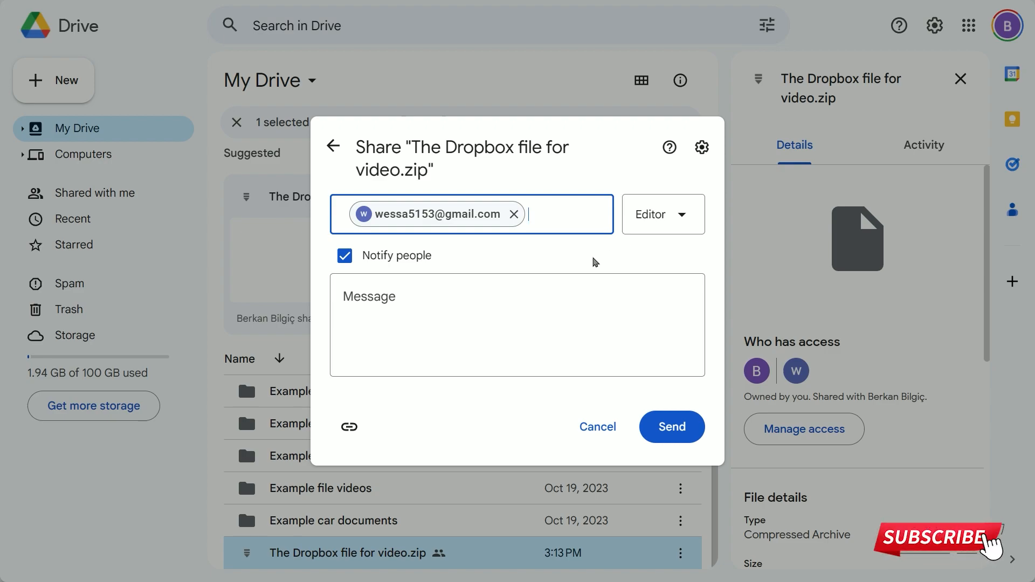
Keep the second account's role as Editor and send the share invitation
click(662, 214)
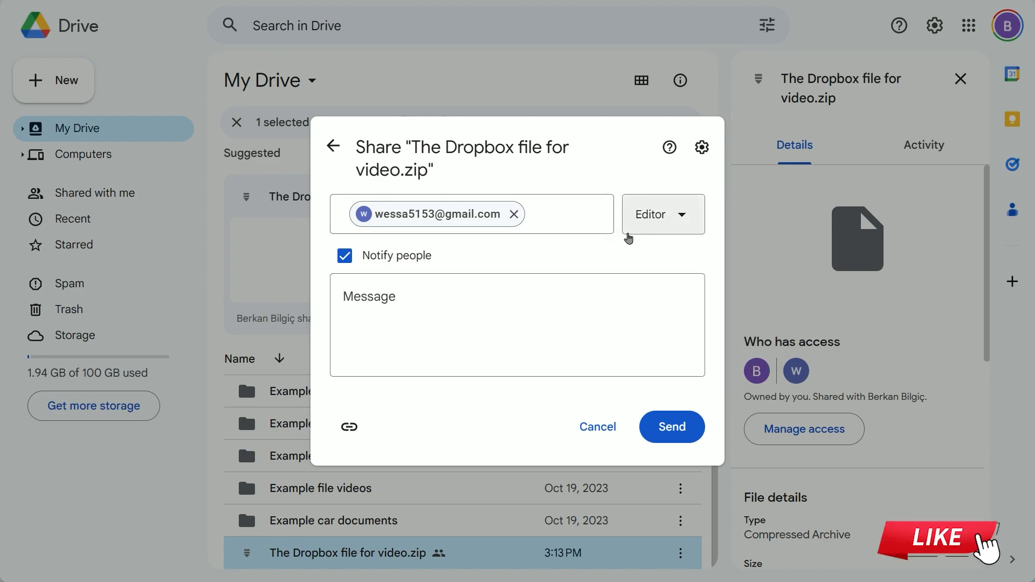
click(662, 214)
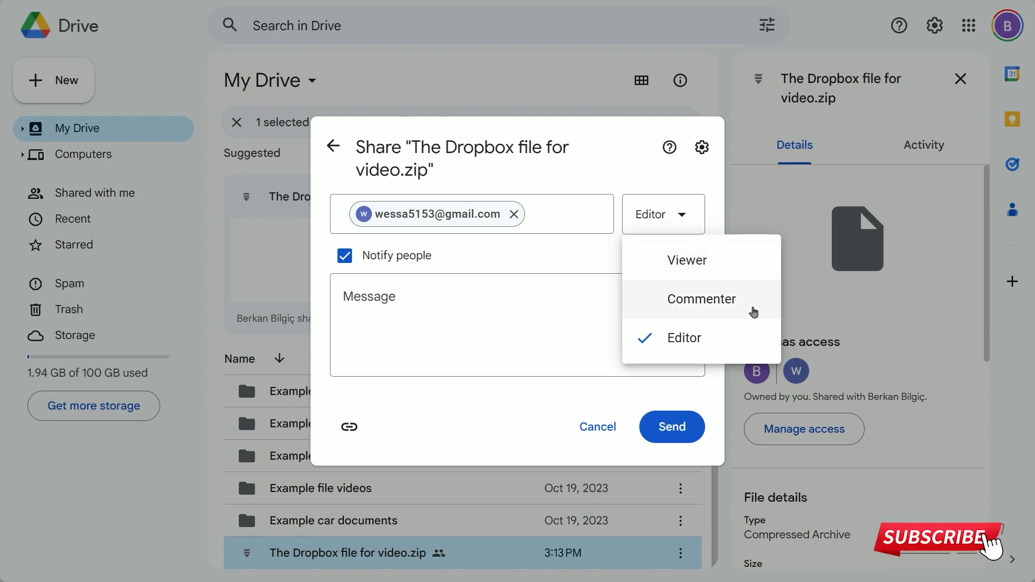
mouse_move(741, 307)
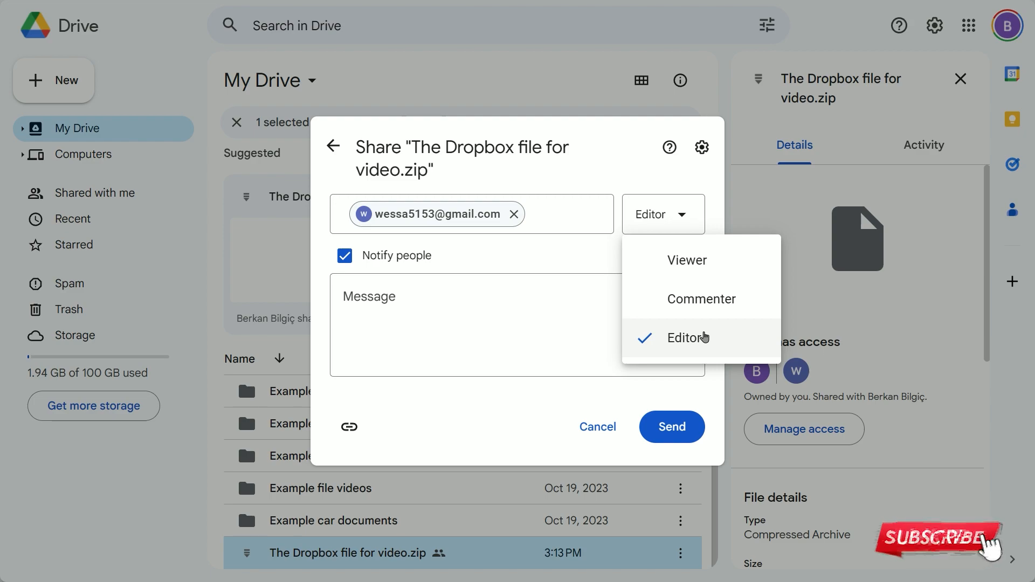
click(686, 338)
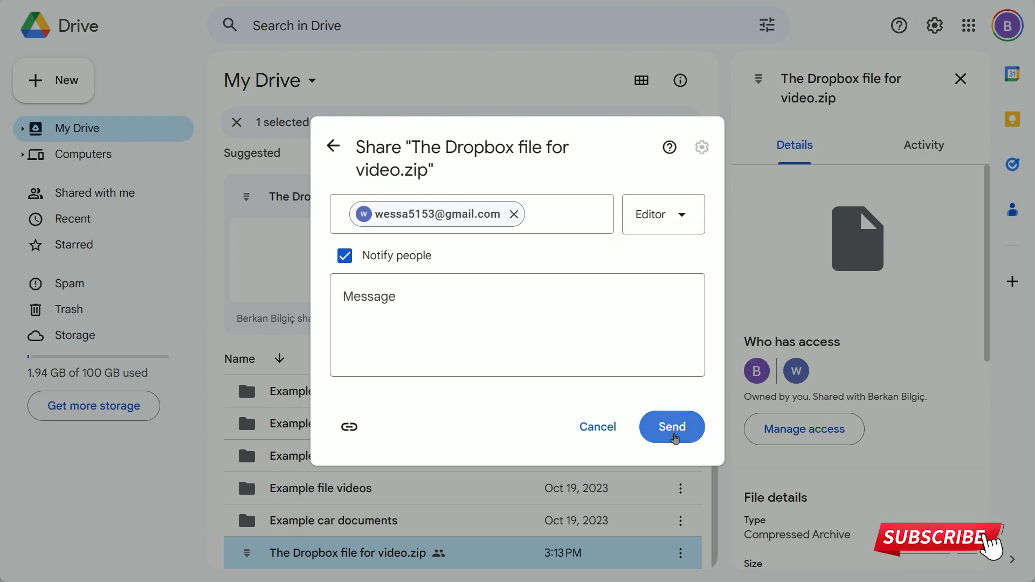
click(671, 427)
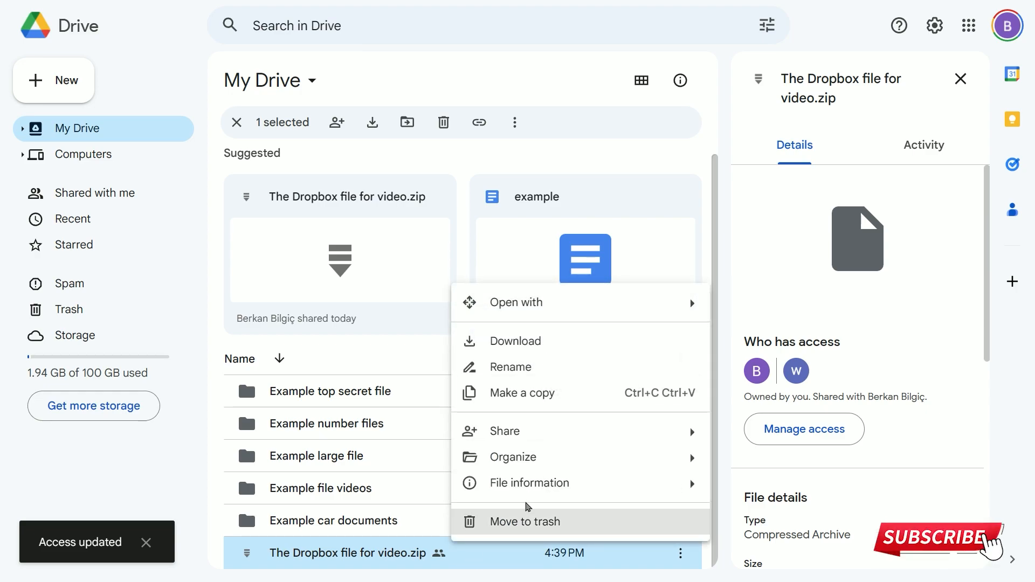
mouse_move(503, 430)
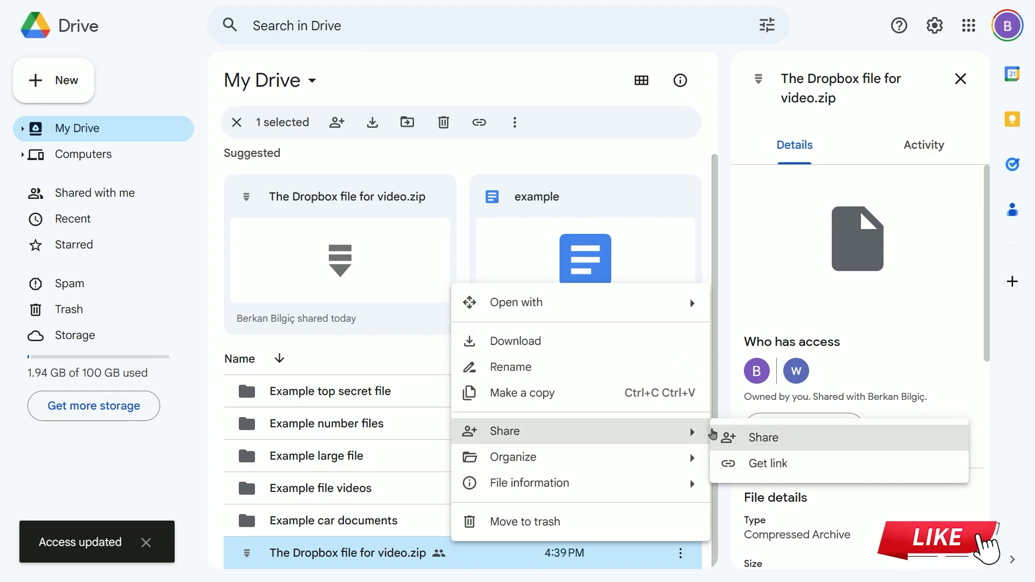
Change the second account's role to Transfer ownership, send the invitation, and close sharing
click(762, 437)
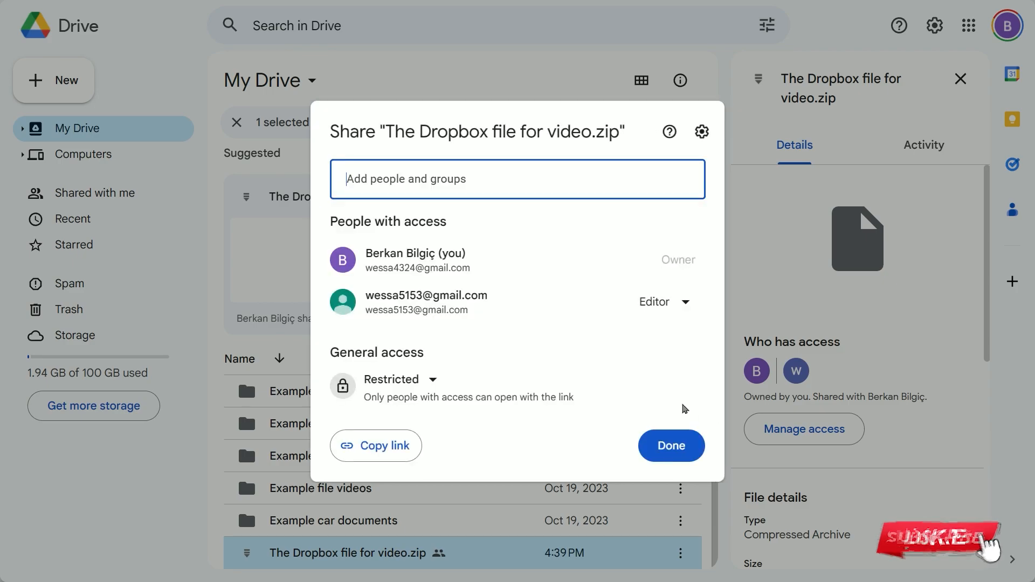
mouse_move(566, 303)
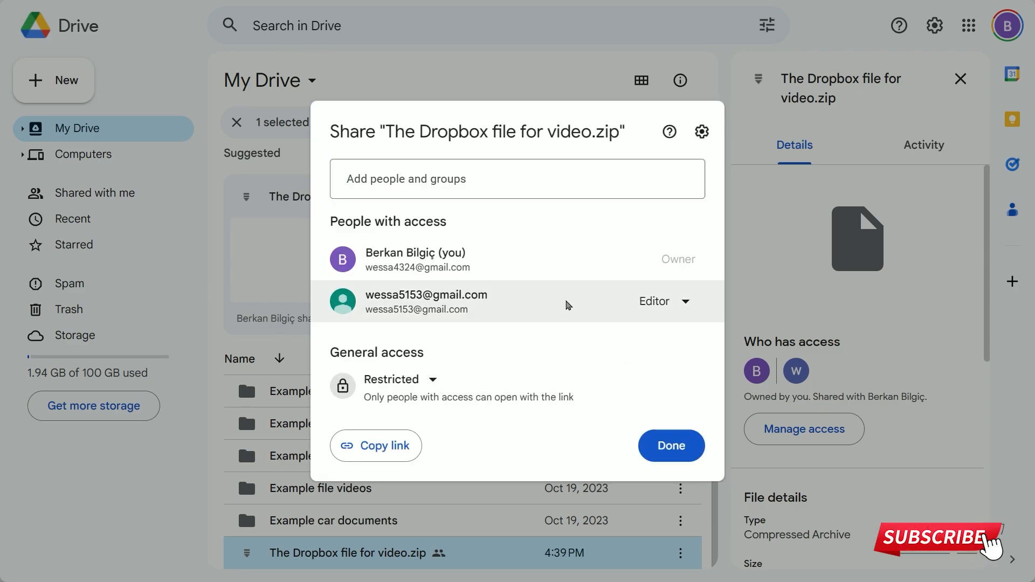
click(517, 178)
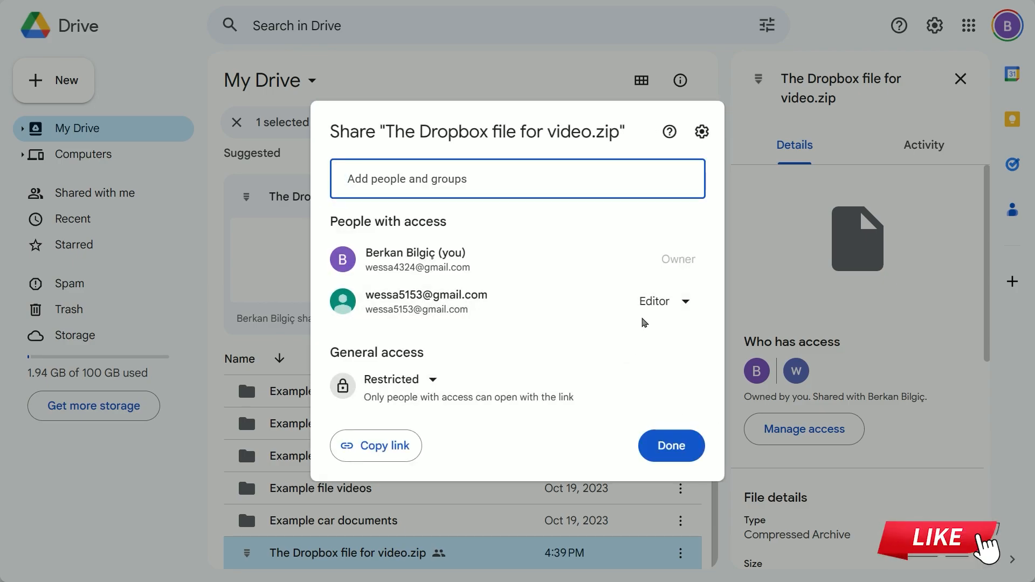
click(665, 301)
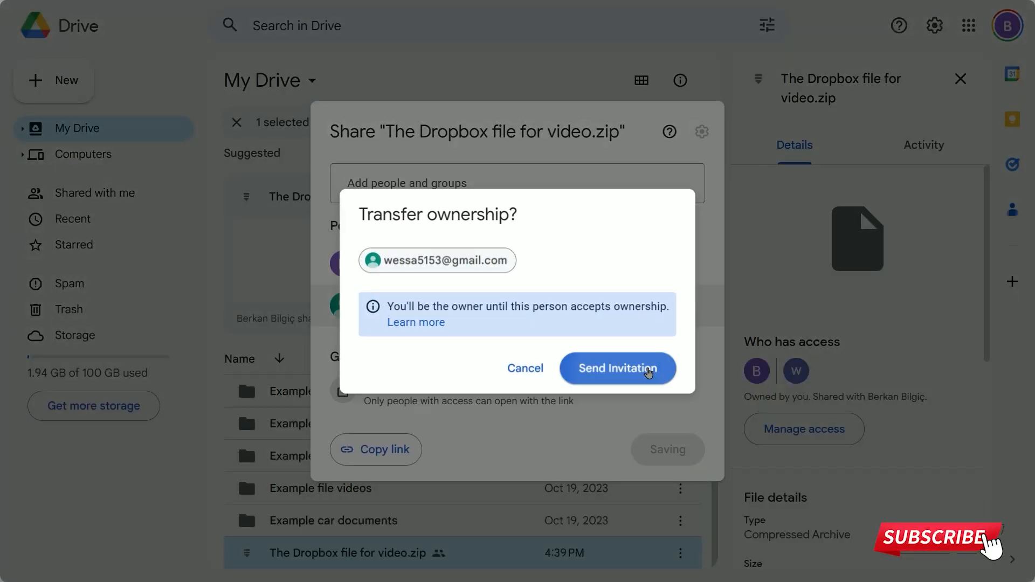
click(617, 368)
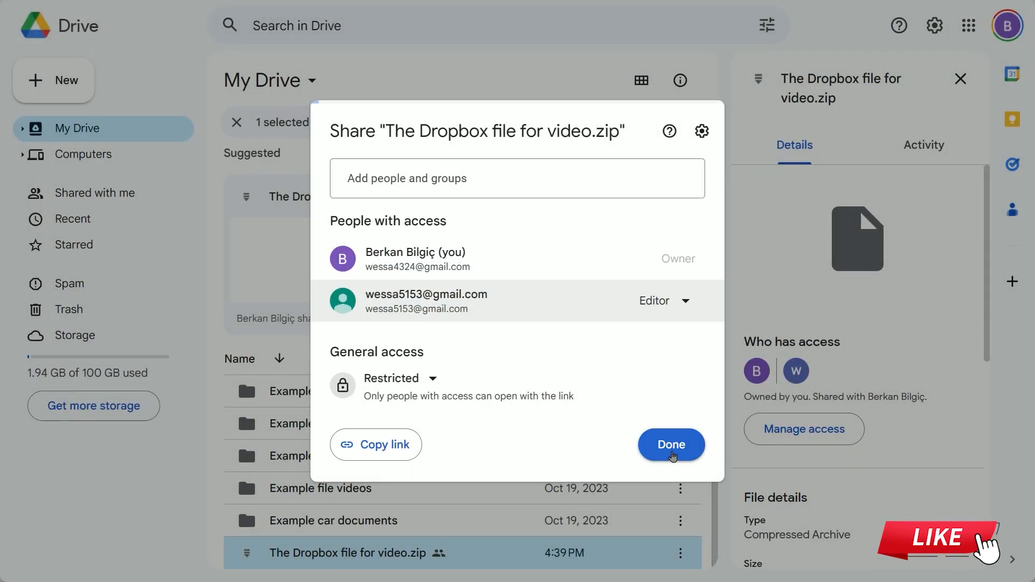
click(670, 444)
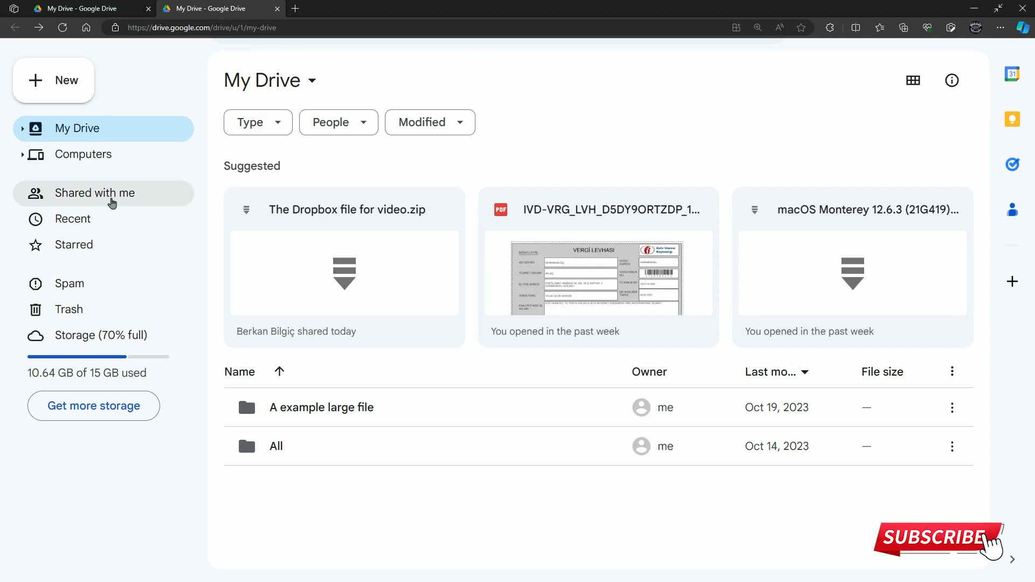
On the receiving account, show the Shared with me file list
click(94, 193)
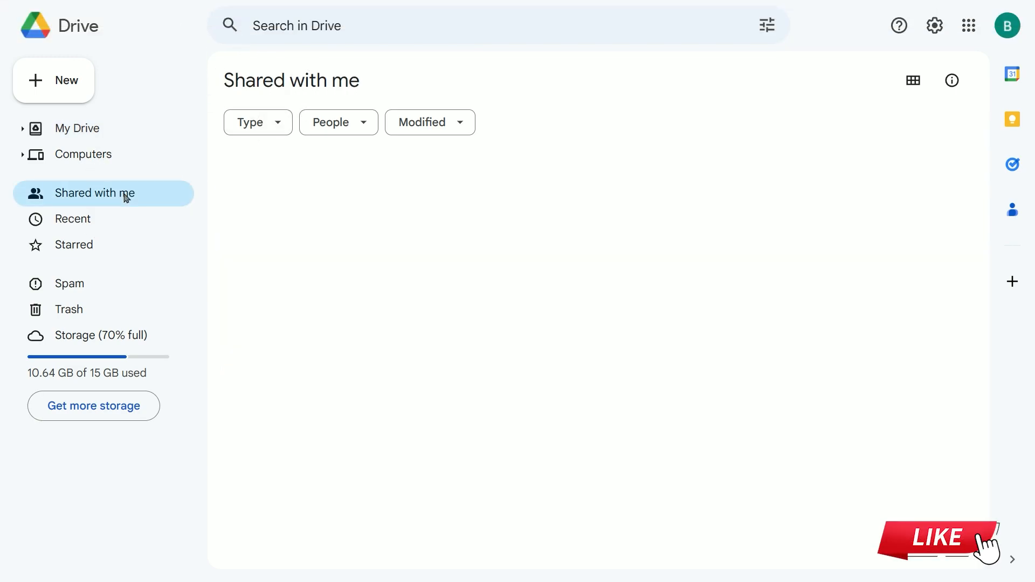
click(94, 193)
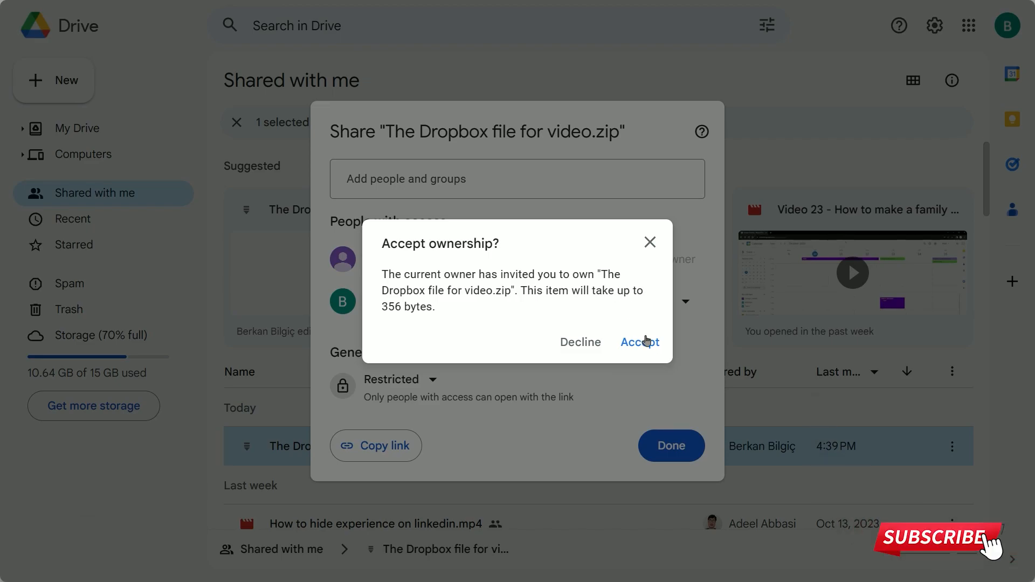
Accept ownership of the zip file and confirm it in My Drive
click(638, 341)
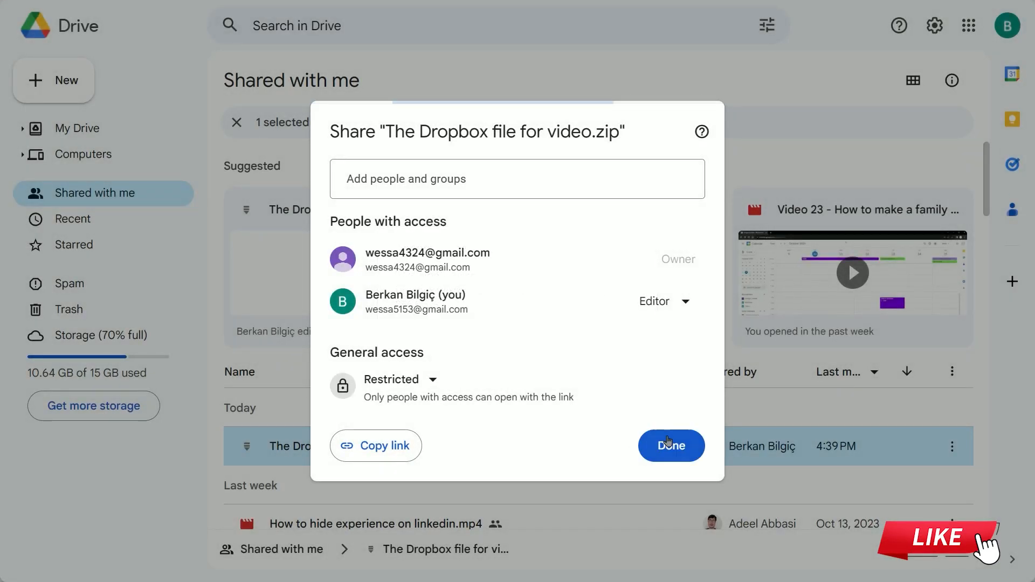
click(670, 446)
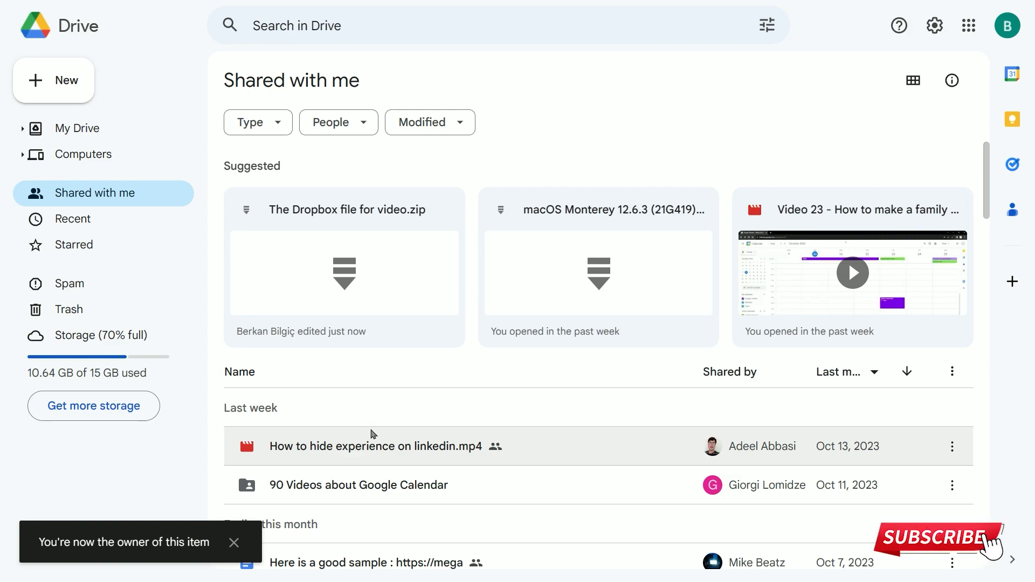
click(79, 128)
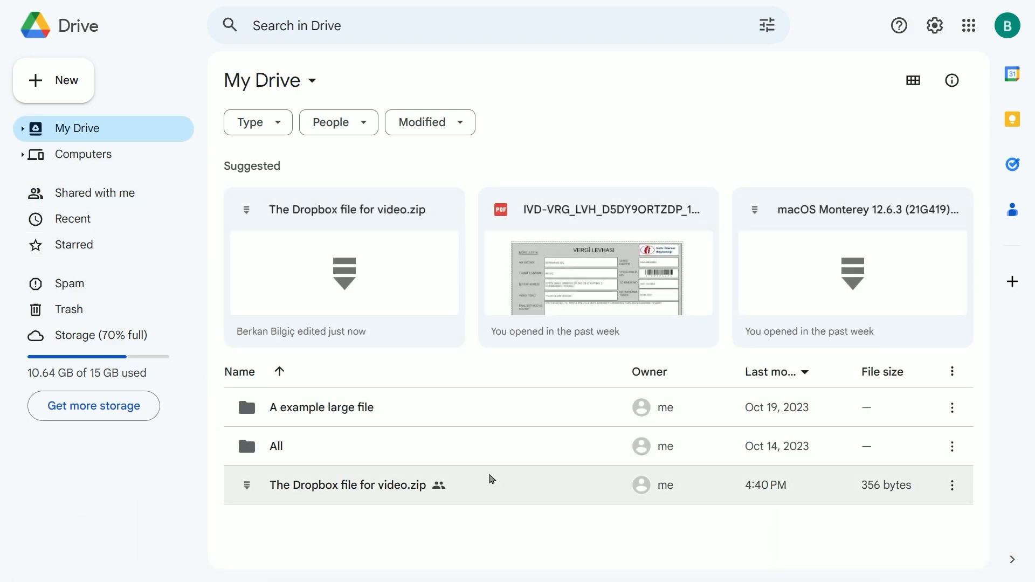